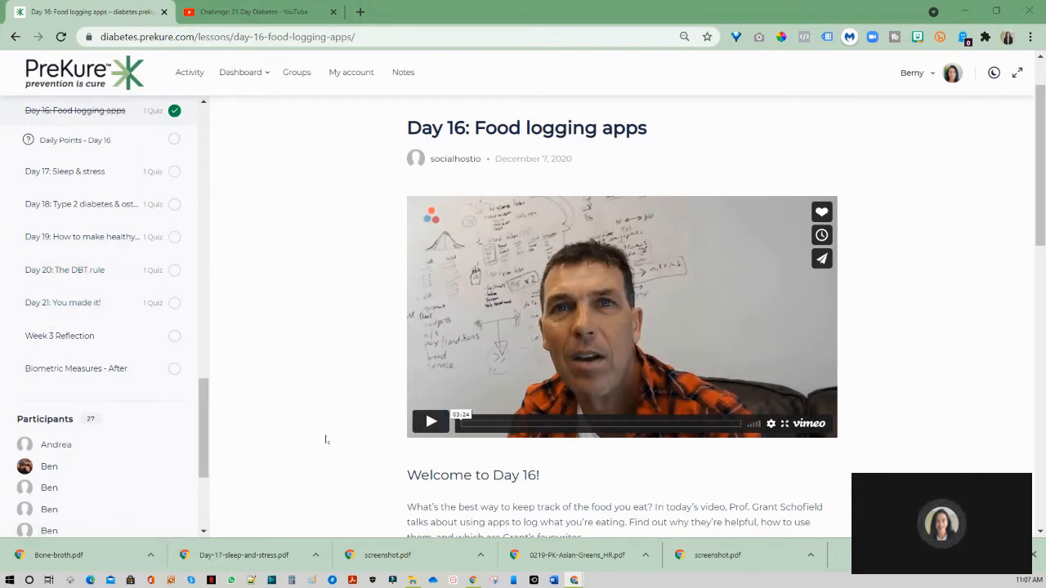
Scroll down the Day 16 lesson past the bonus glucose monitor video to the Asian greens recipe link
scroll(down, 3)
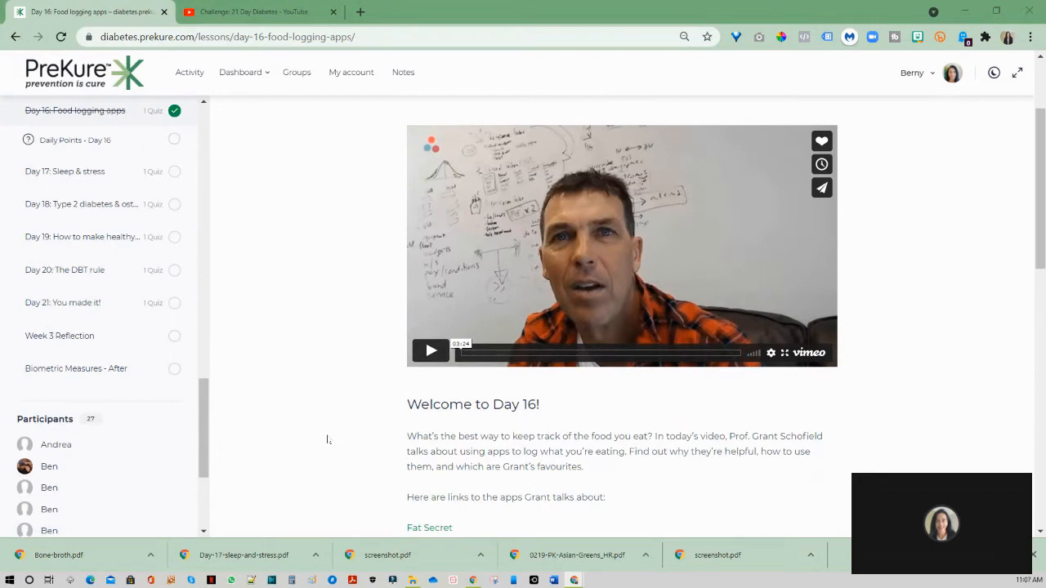
mouse_move(541, 391)
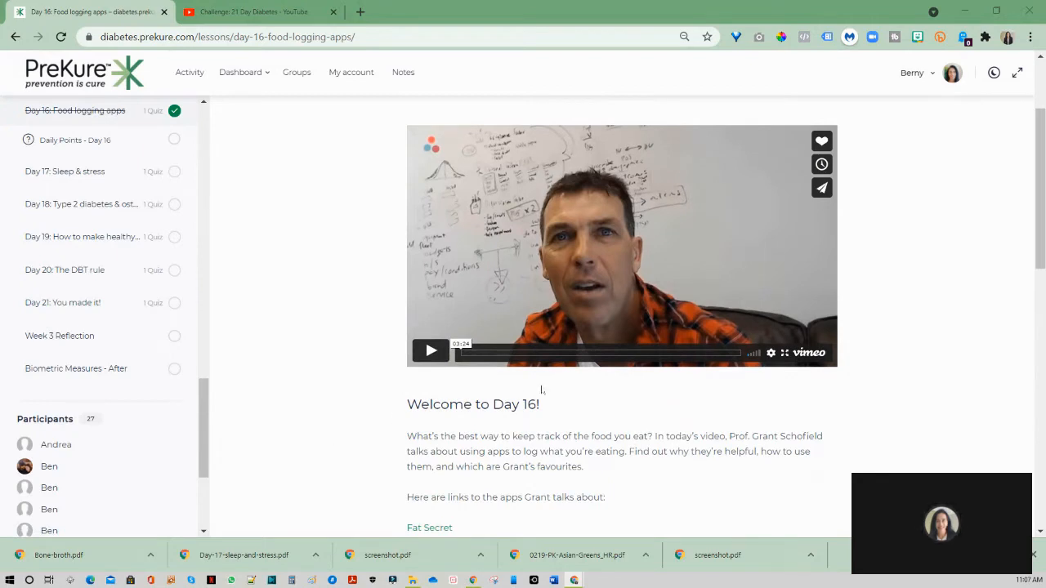
scroll(down, 3)
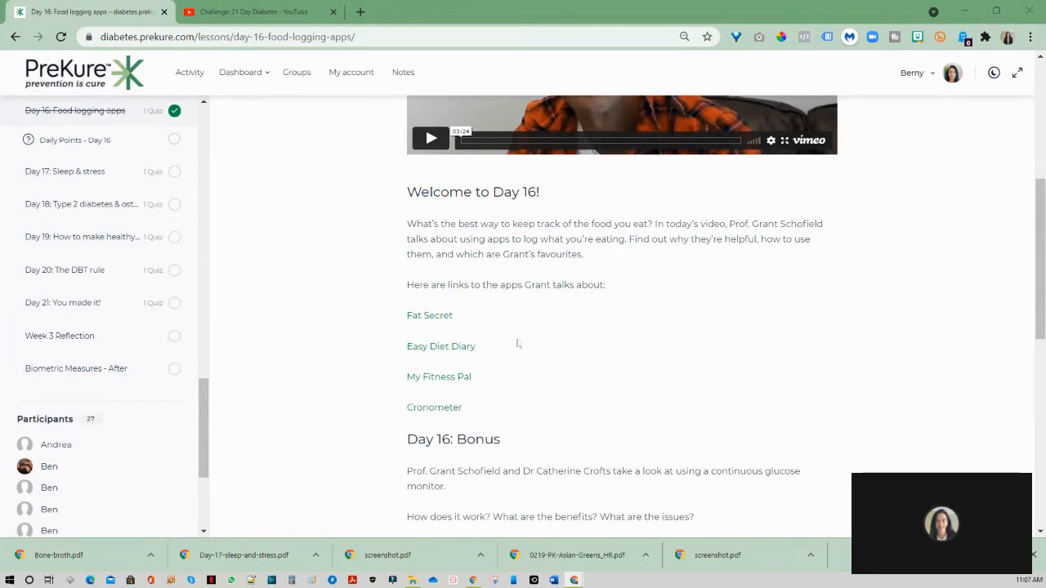
mouse_move(452, 333)
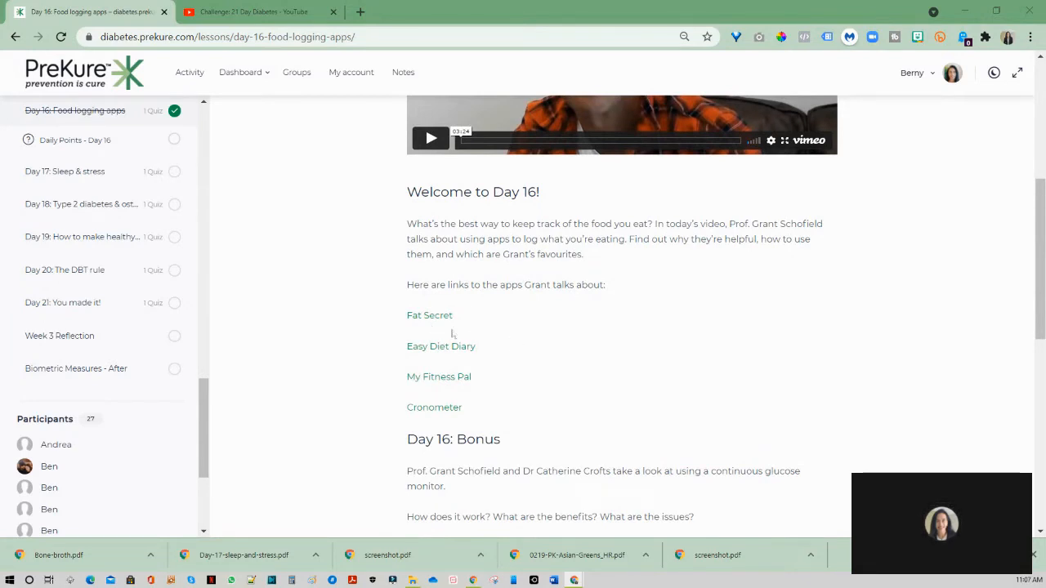
mouse_move(438, 412)
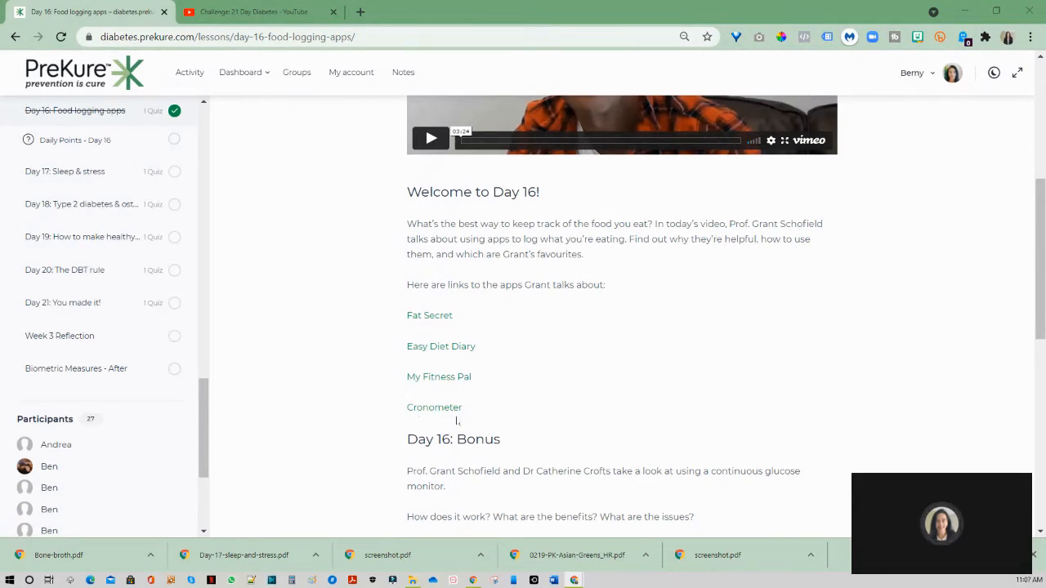
mouse_move(515, 415)
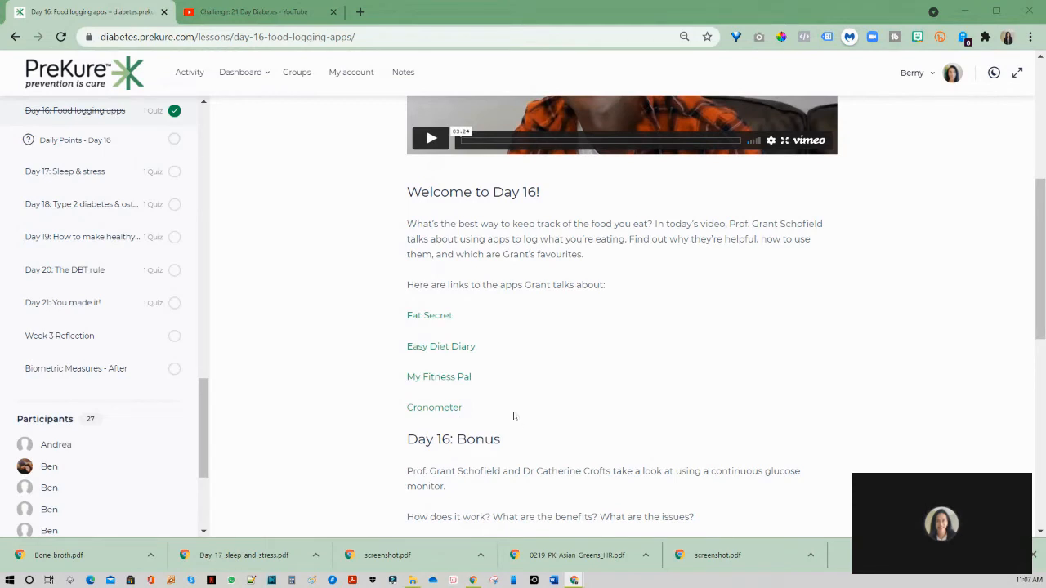
scroll(down, 3)
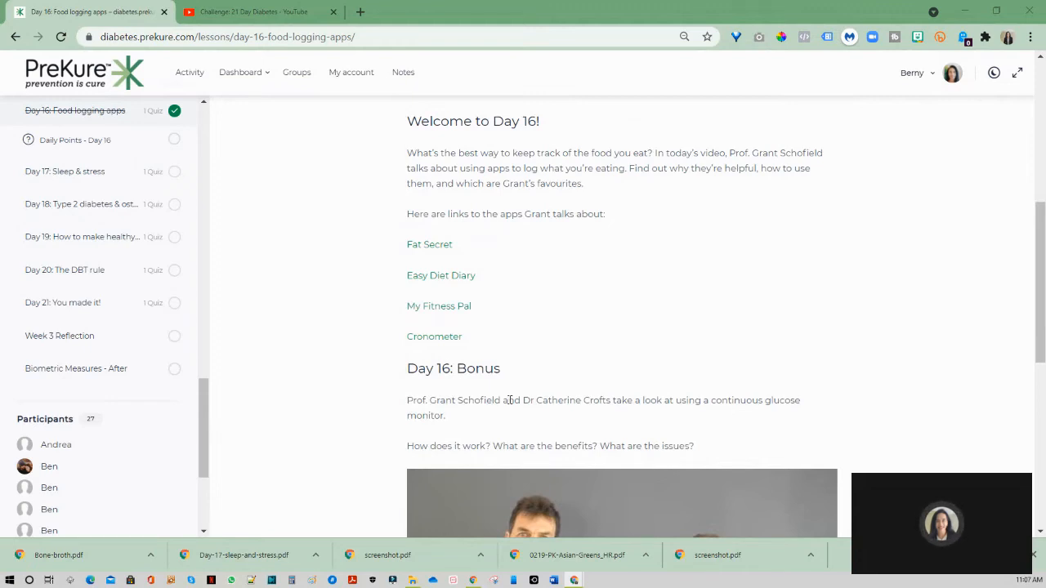
mouse_move(435, 336)
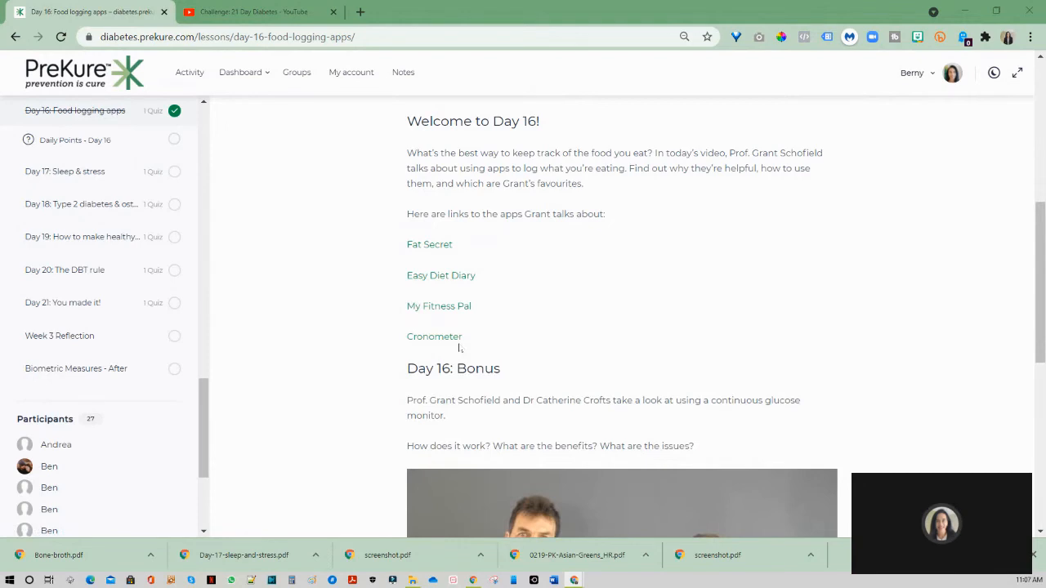
mouse_move(554, 304)
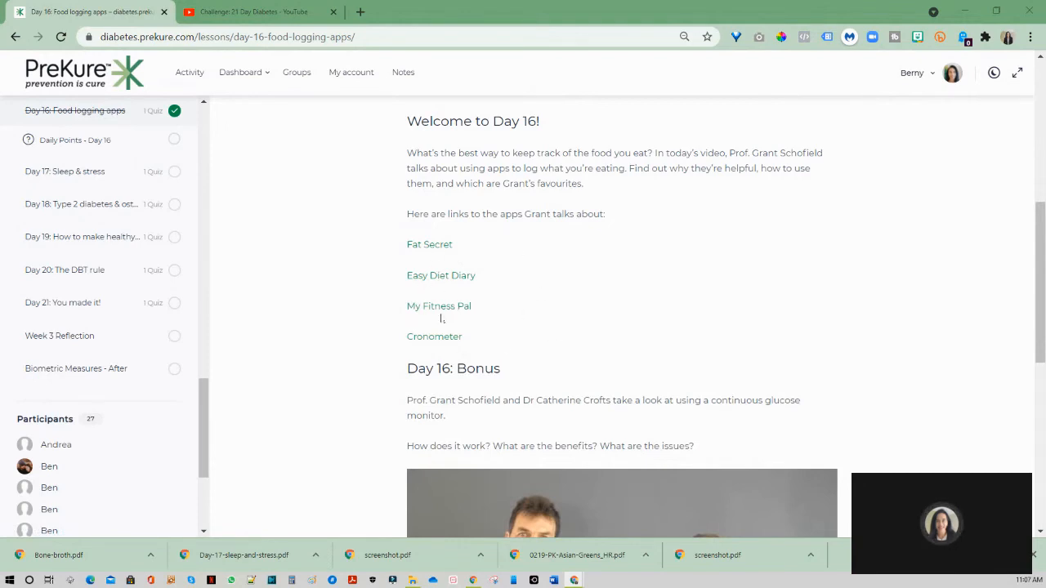
scroll(down, 3)
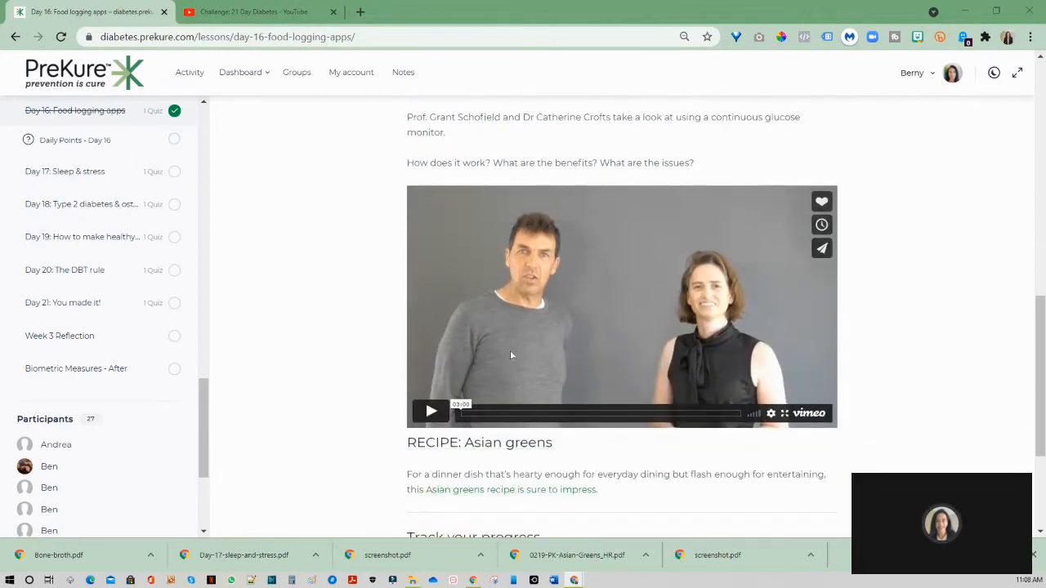
mouse_move(571, 363)
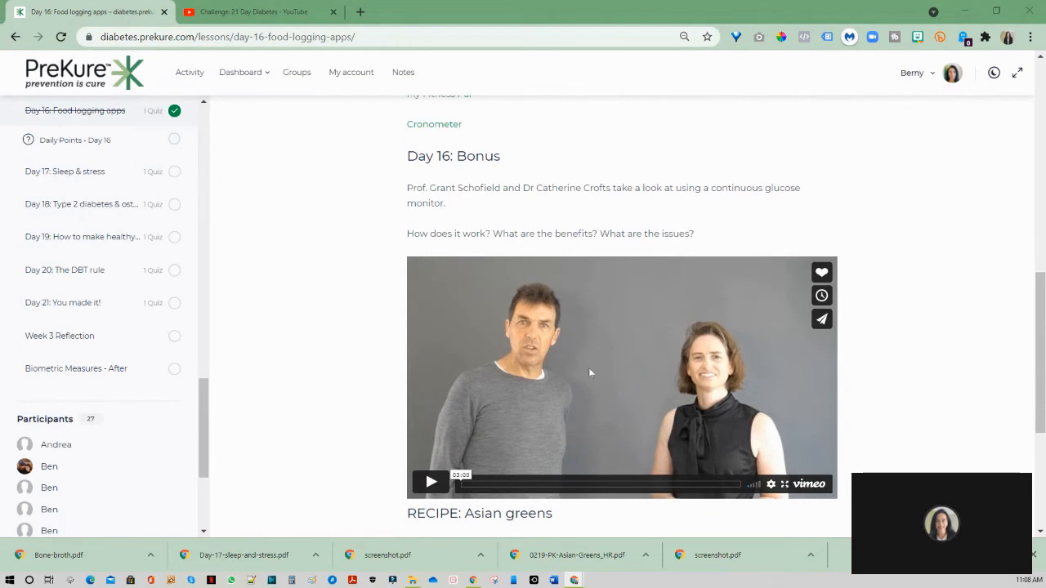
scroll(down, 3)
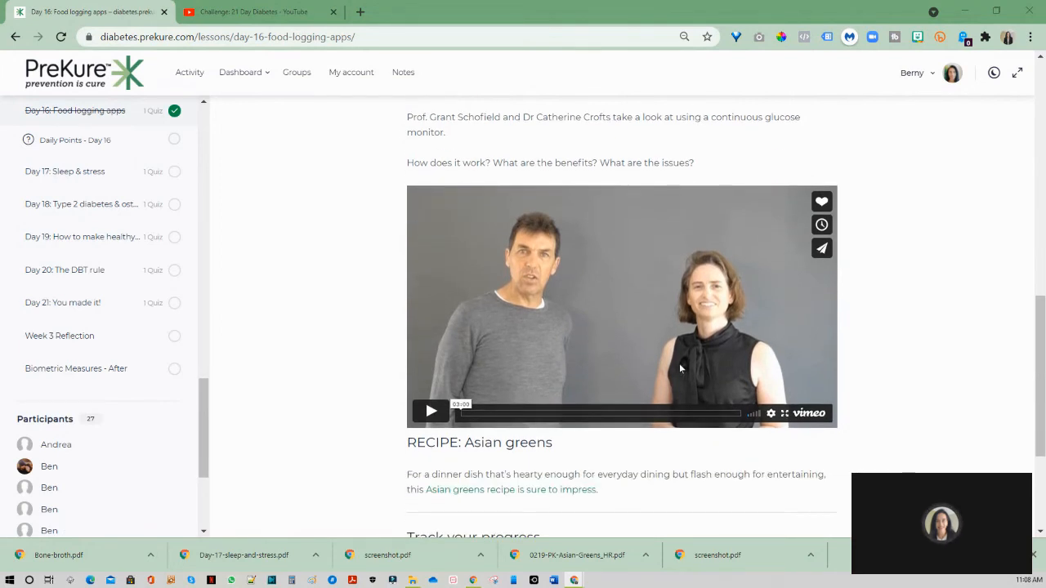
mouse_move(699, 376)
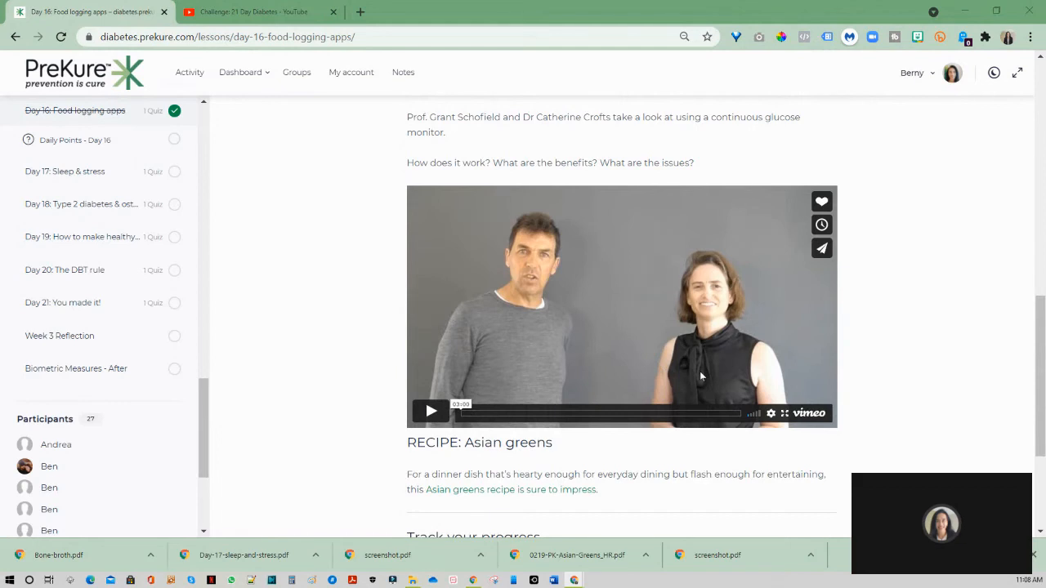
mouse_move(885, 324)
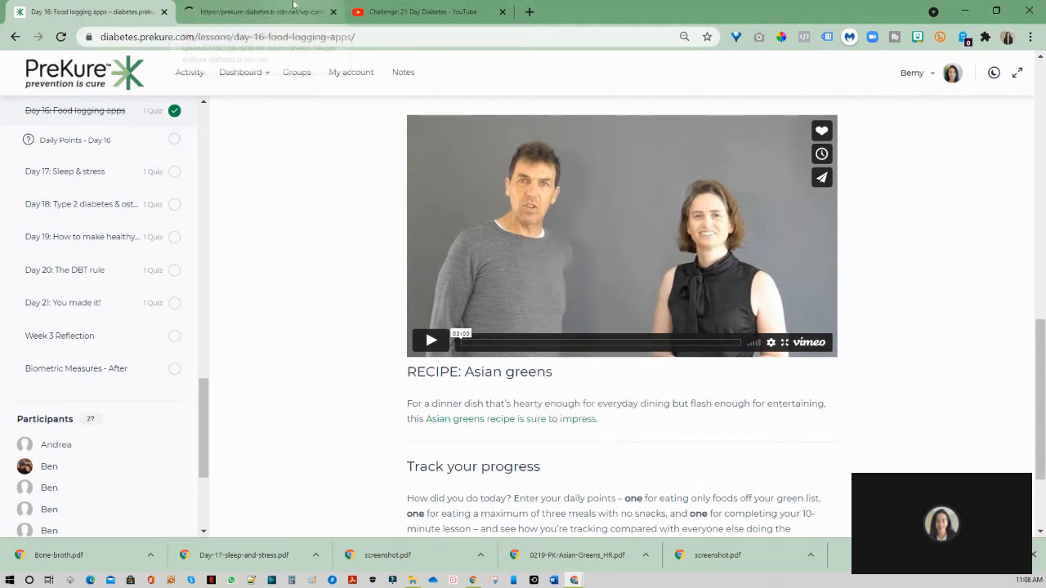
View the Asian greens recipe PDF in its own tab, reading the ingredients and method
click(259, 12)
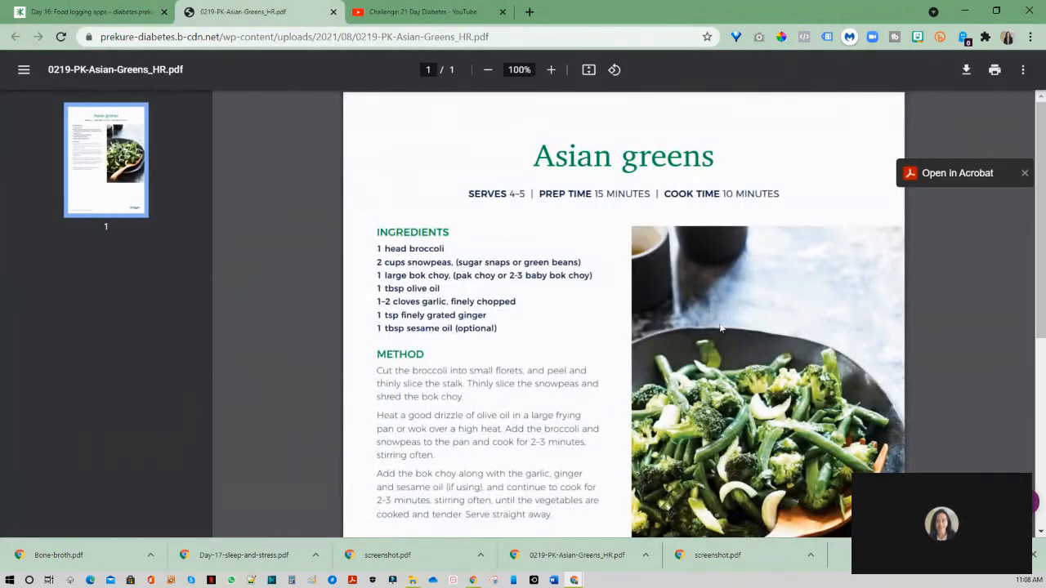
scroll(down, 3)
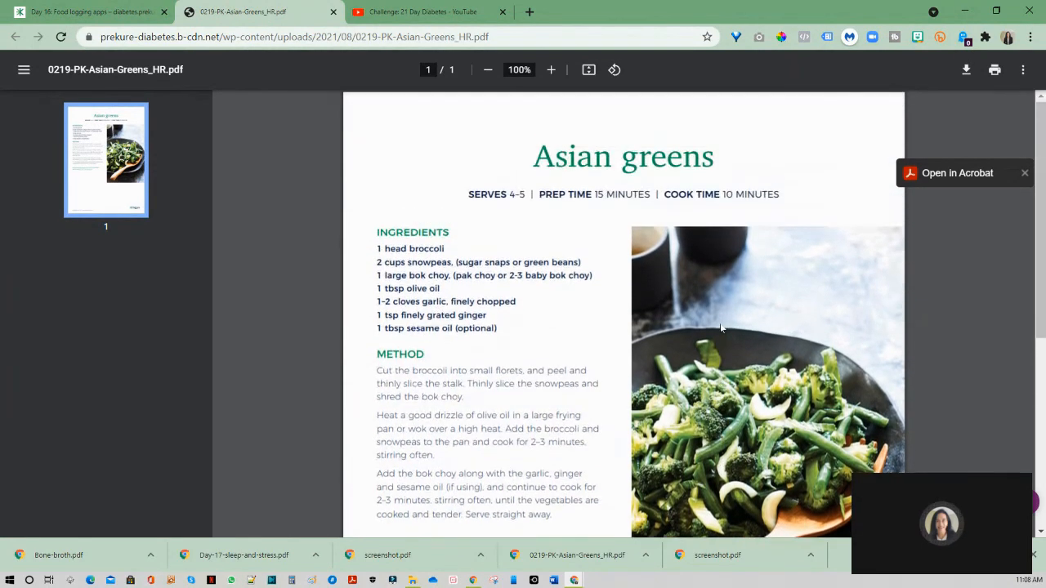
mouse_move(304, 125)
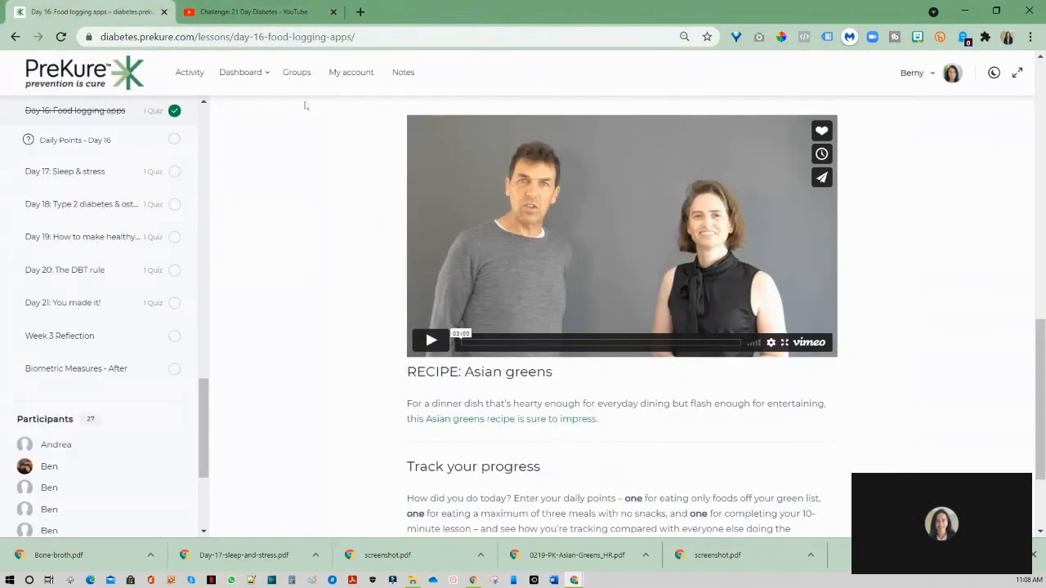
scroll(down, 3)
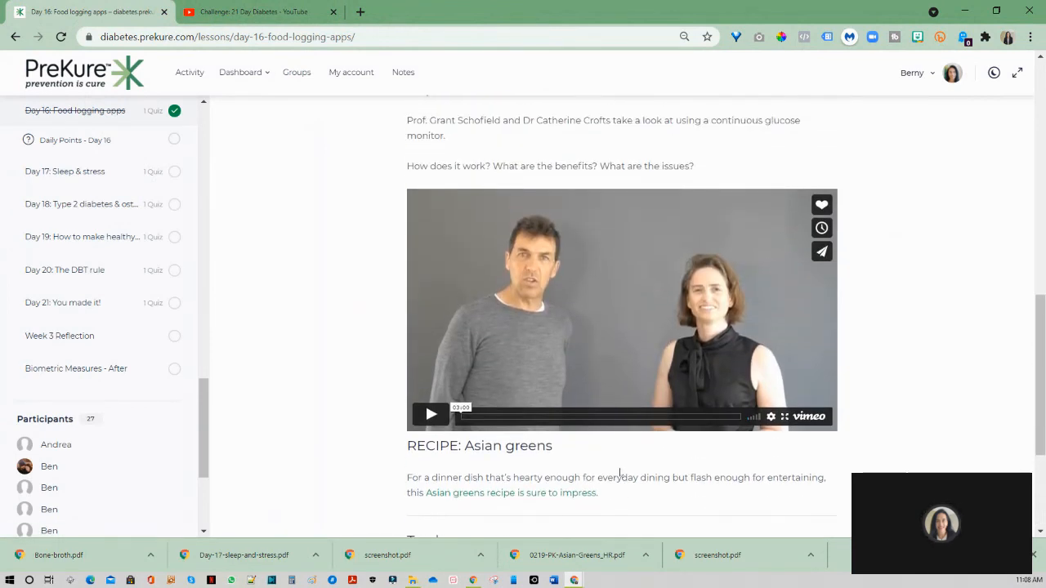
mouse_move(162, 346)
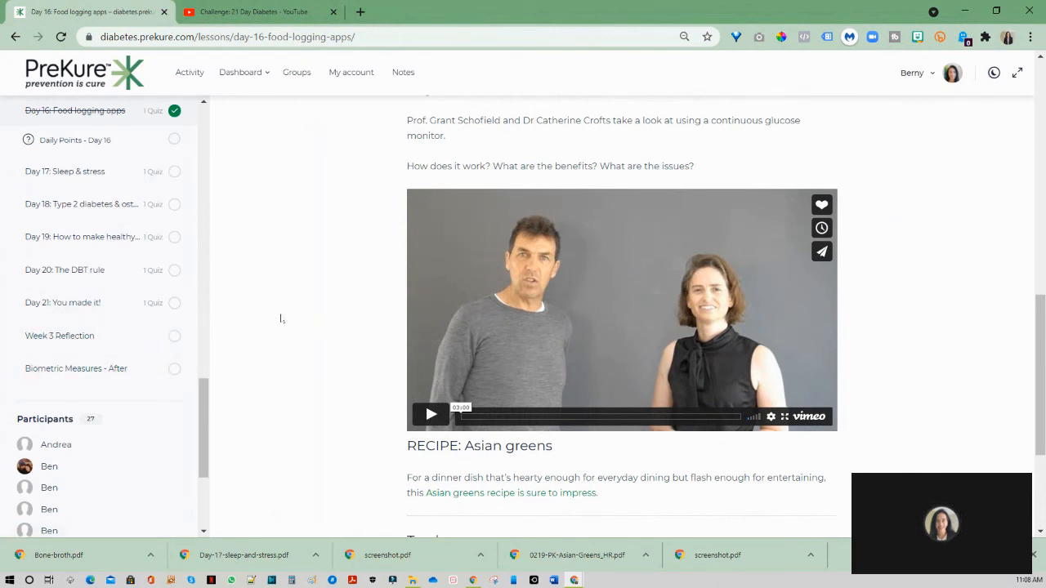
scroll(down, 3)
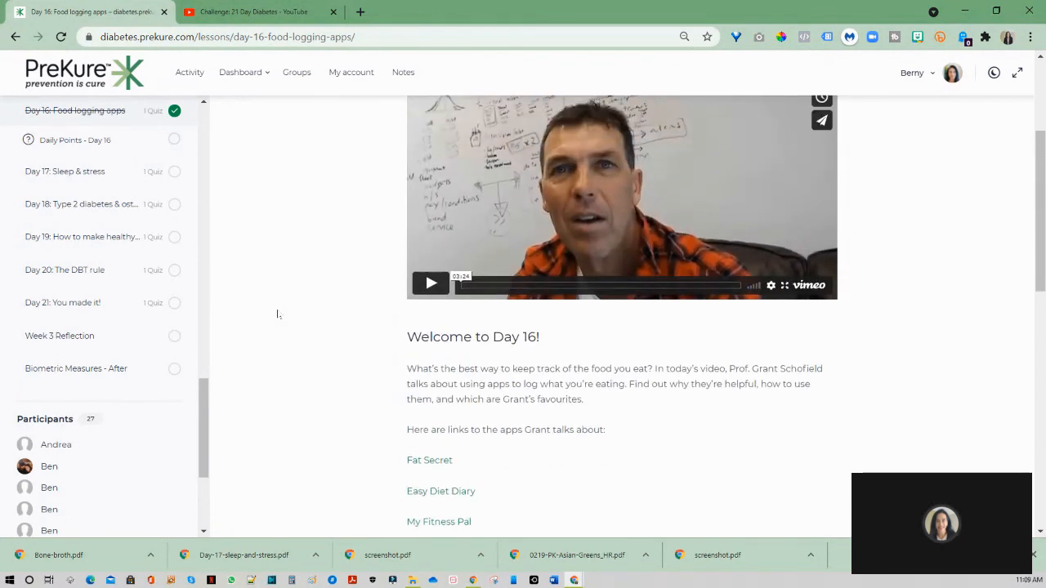
scroll(down, 3)
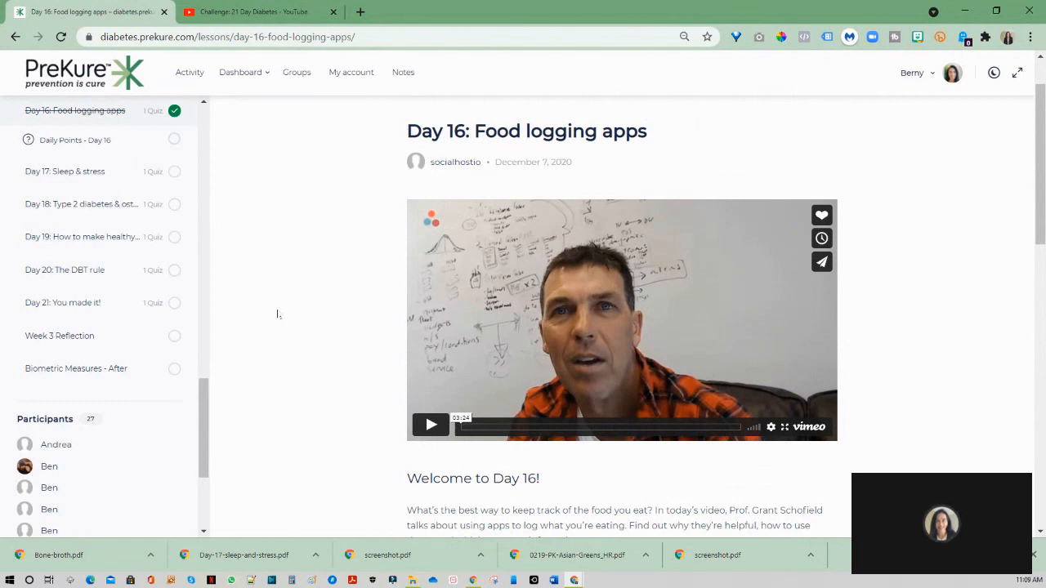
mouse_move(255, 308)
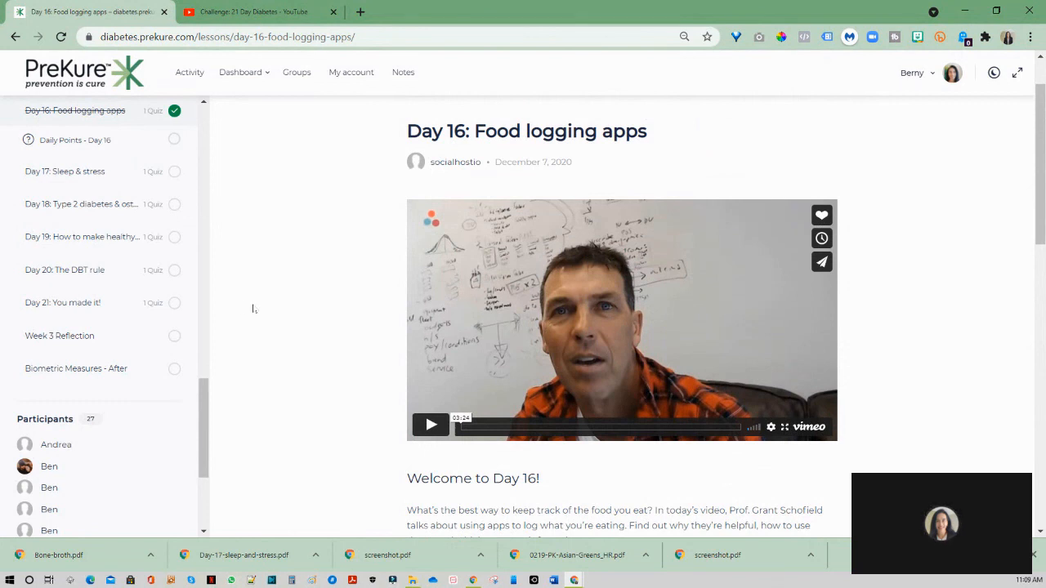